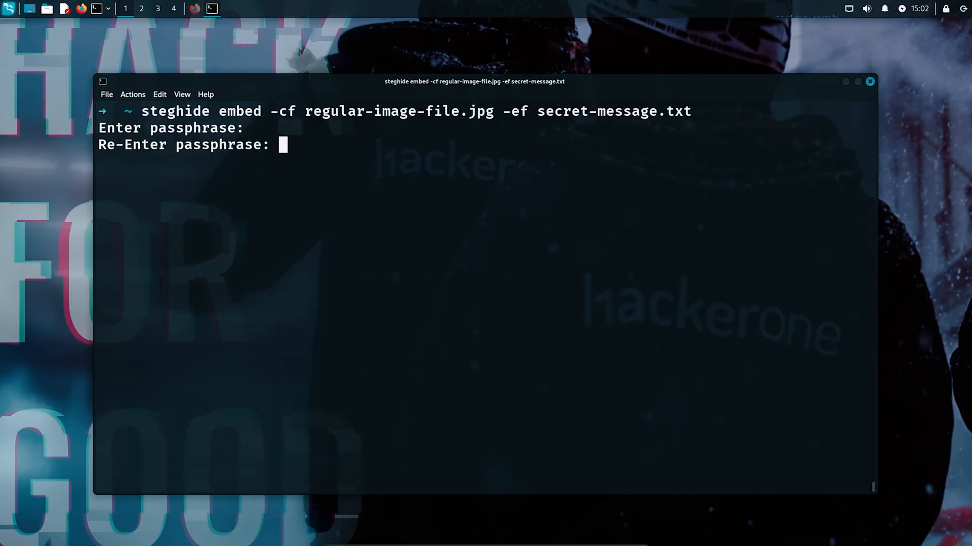
Step: Embed the message with the repeated passphrase, then submit the passphrase to extract it
key("Return")
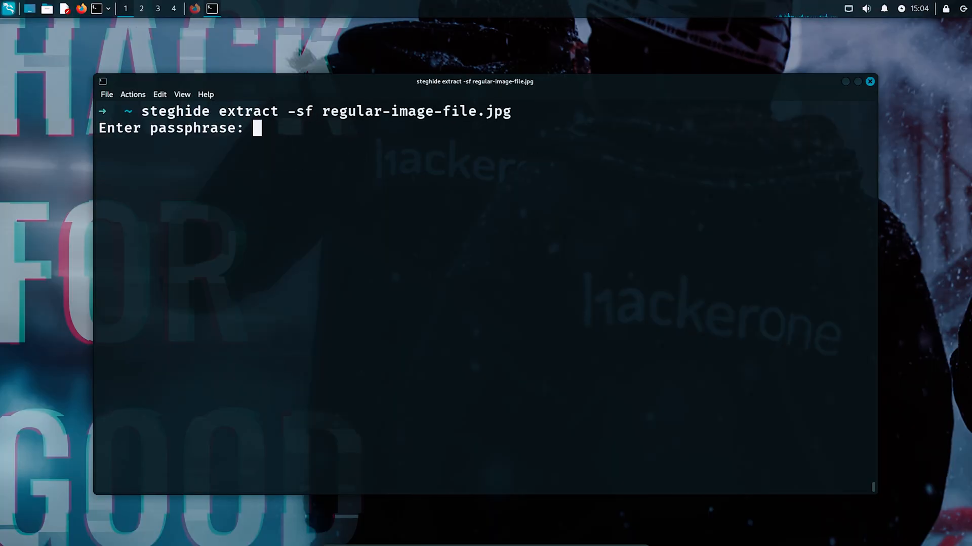
key("Return")
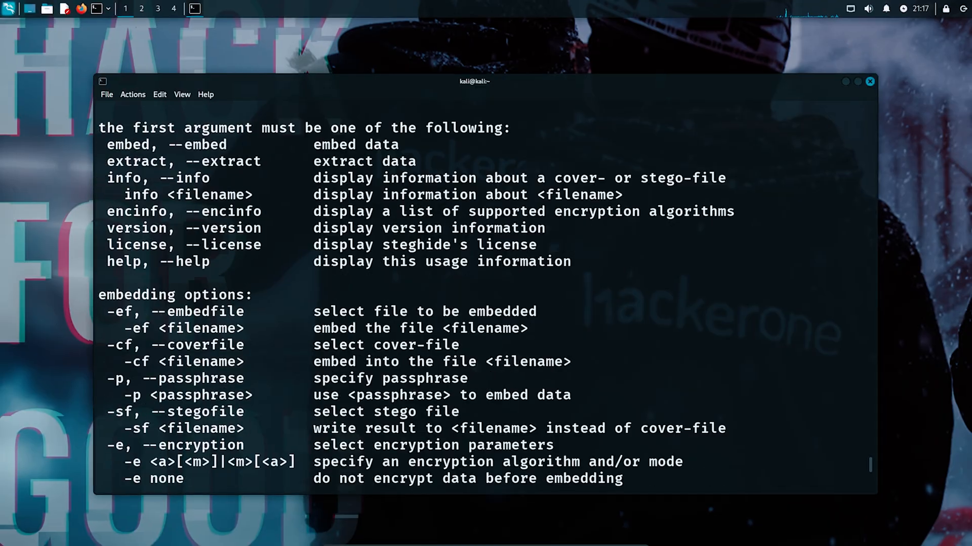
Step: Read the remaining help options and confirm steghide is at /usr/bin/steghide with which
scroll("down", 3)
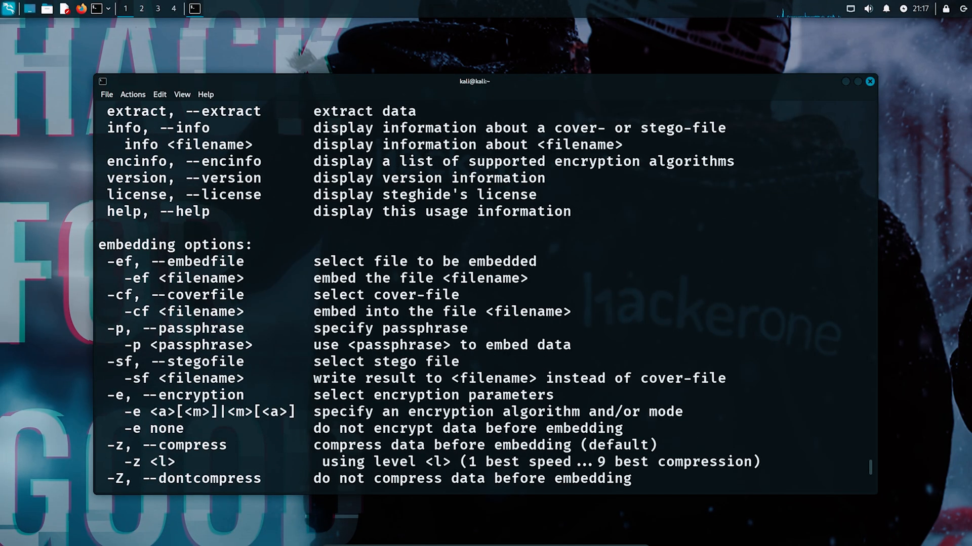
scroll("down", 3)
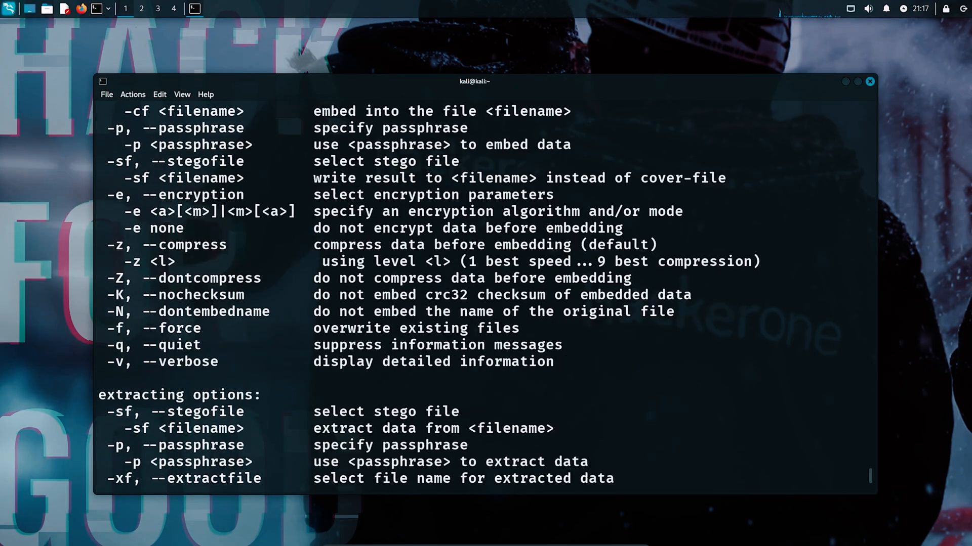
scroll("down", 3)
type("whi")
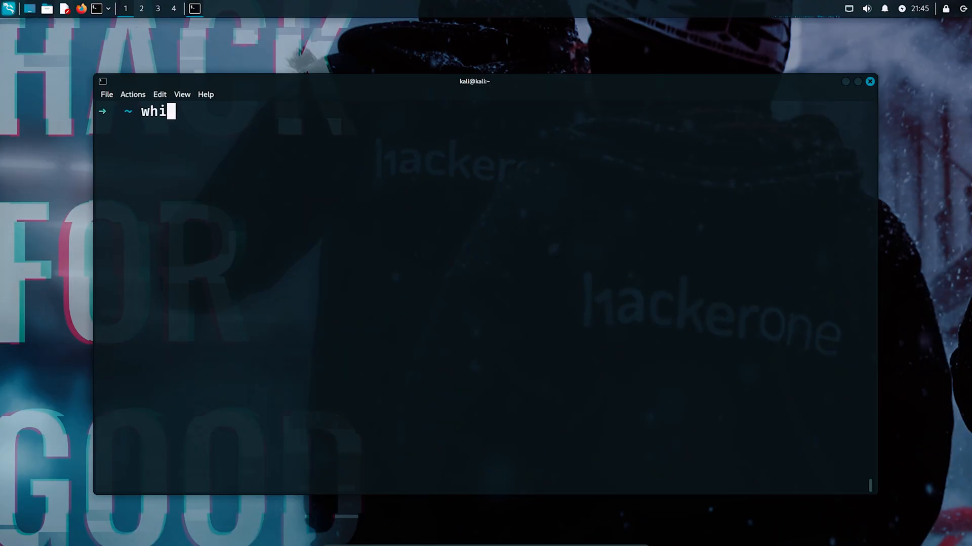
type("ch steghide")
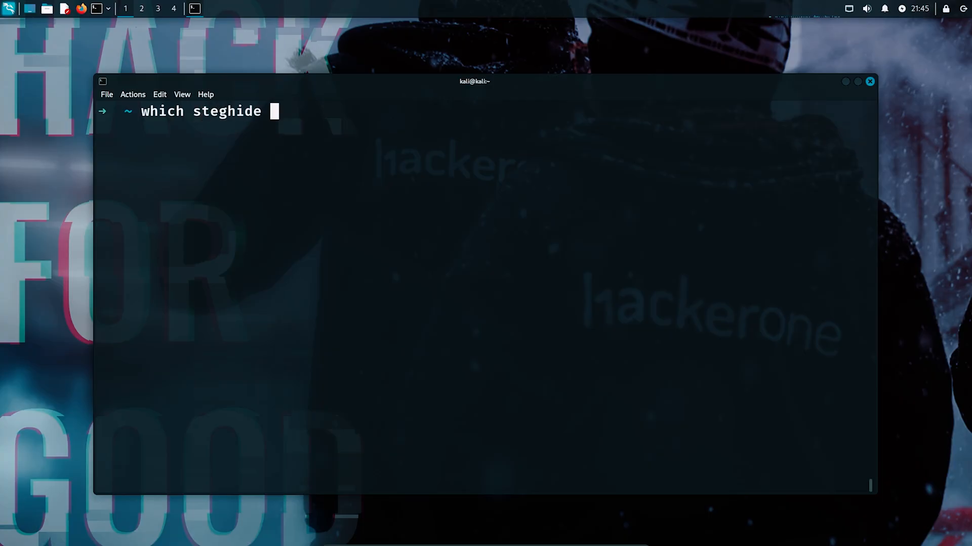
key("Return")
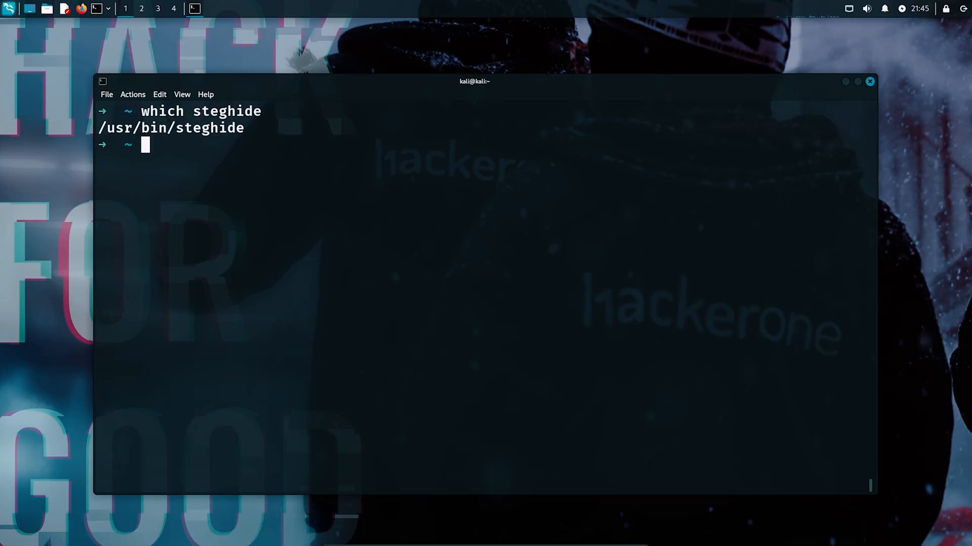
type("apropos")
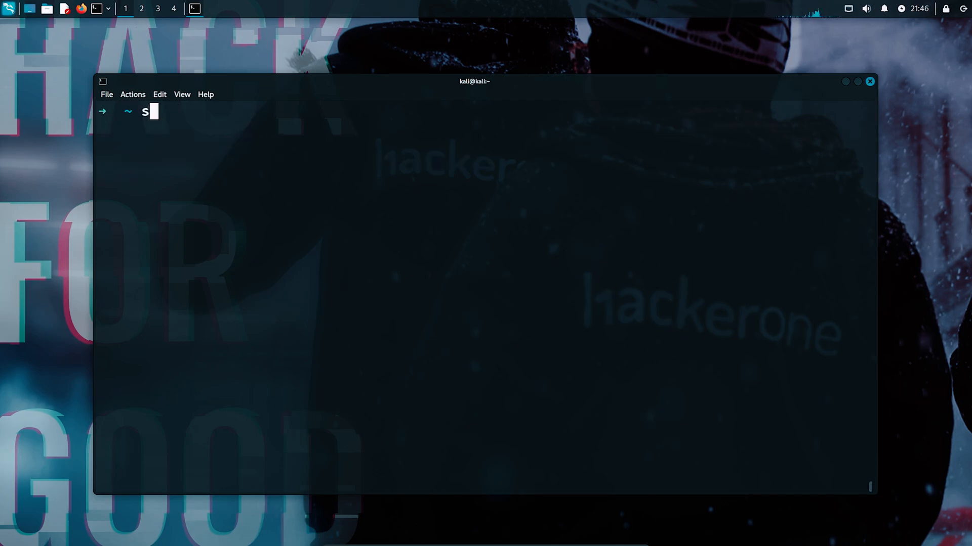
Step: Run sudo apt update && sudo apt upgrade to refresh and upgrade packages
type("udo apt update")
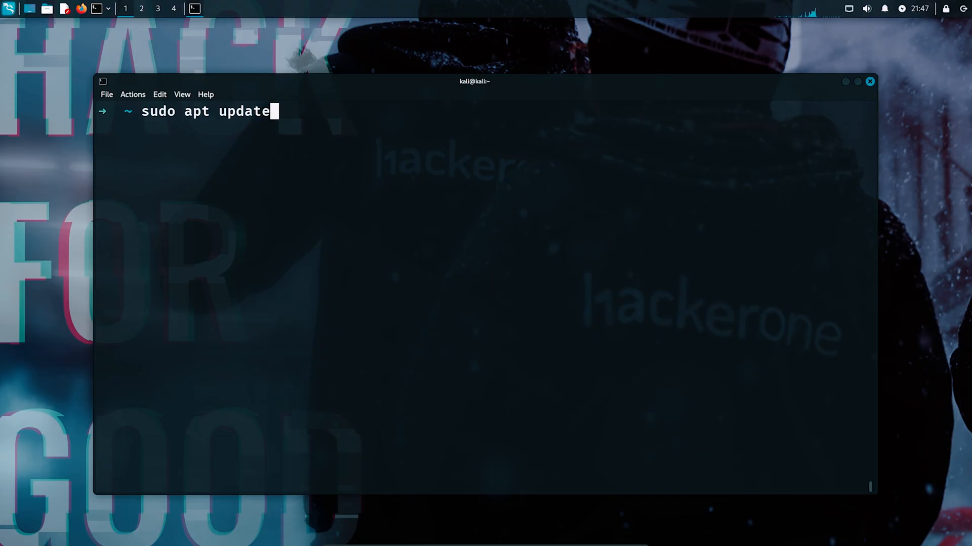
type("&& su")
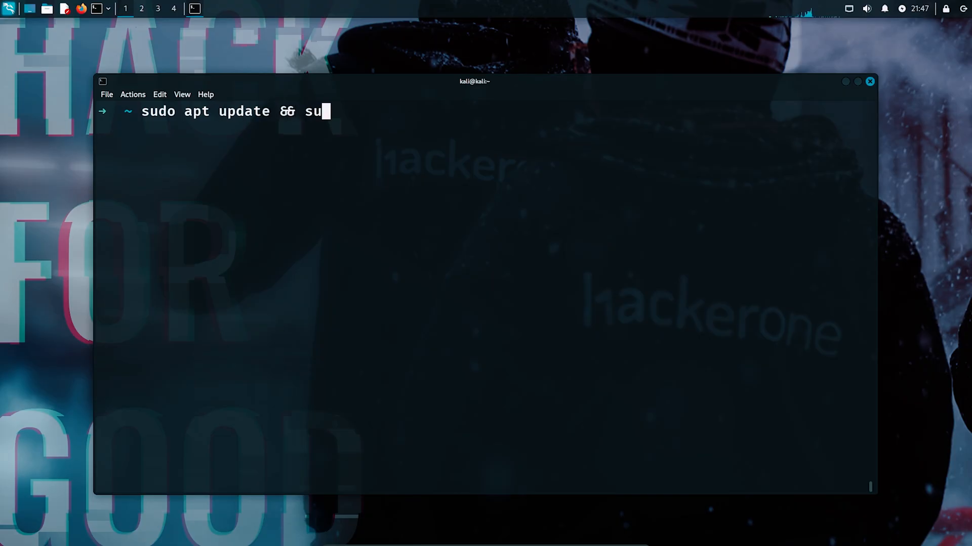
type("do apt upgra")
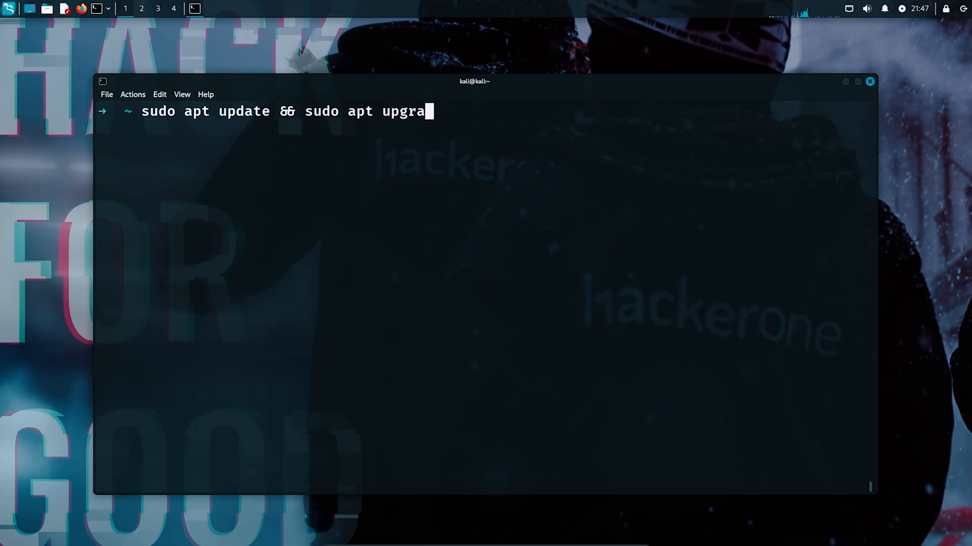
key("Return")
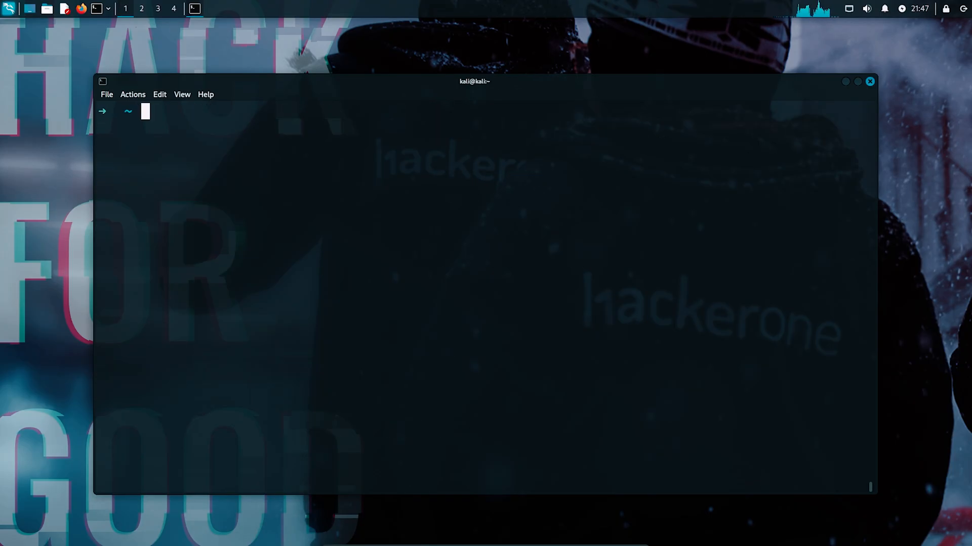
Step: Prepare the command sudo apt install steghide at the prompt
type("sudo apt insta")
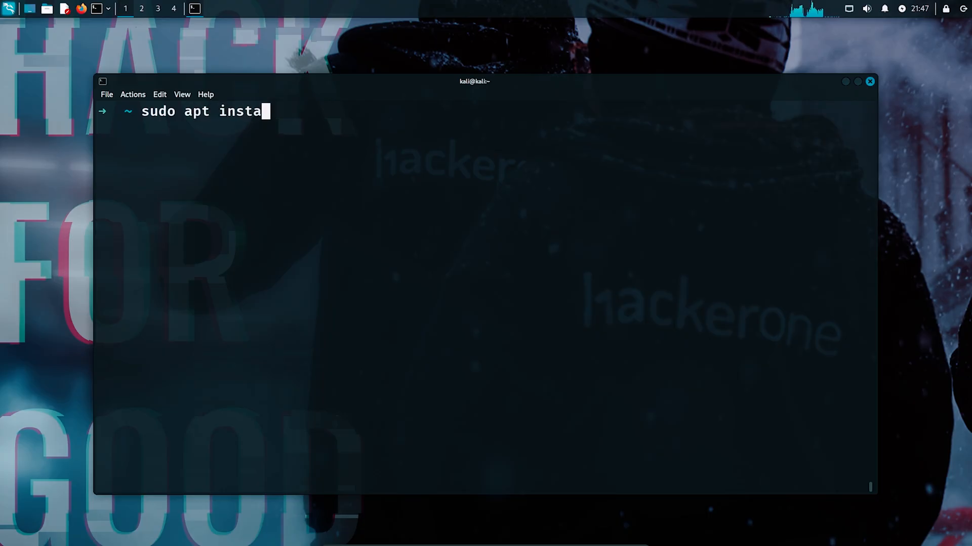
type("ll steghid")
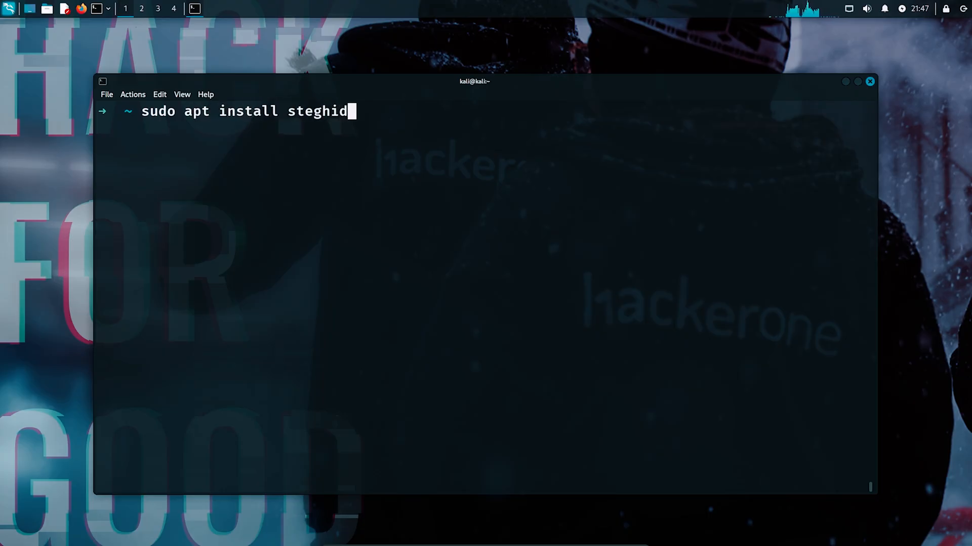
type("e")
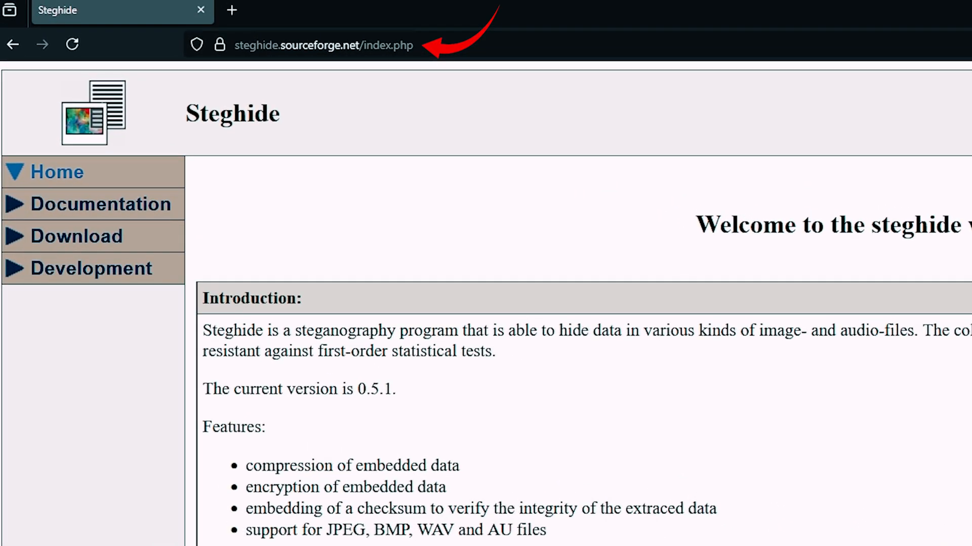
Step: Visit the steghide Development page, then the Download page on steghide.sourceforge.net
left_click(91, 268)
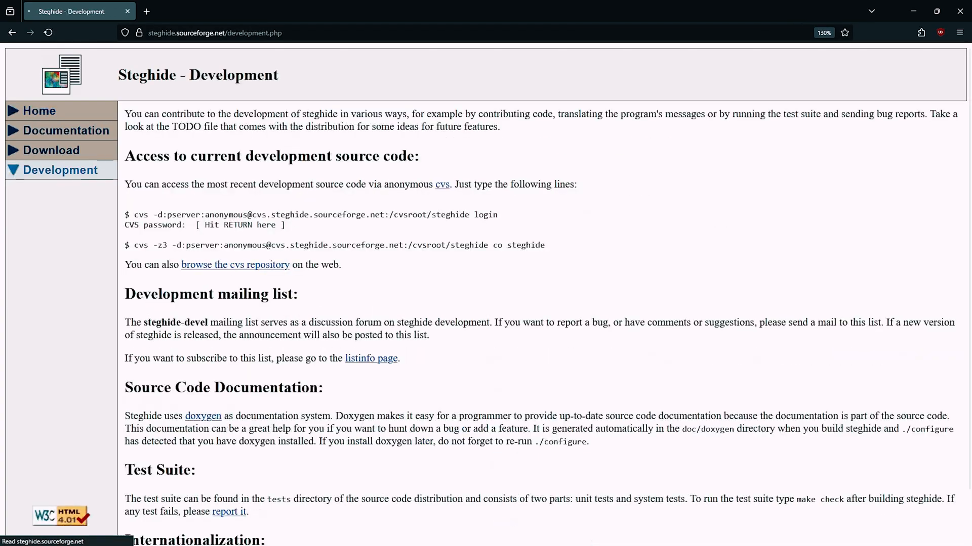
mouse_move(50, 149)
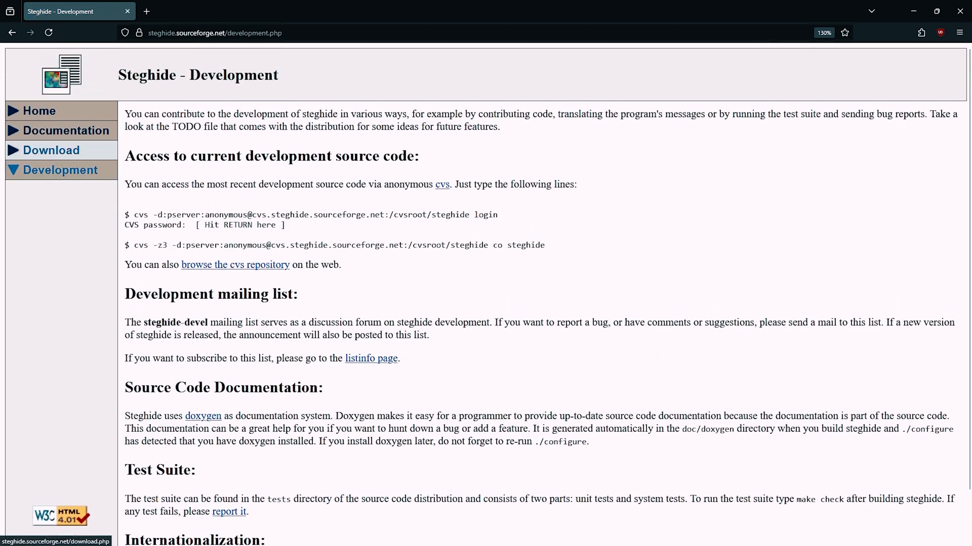
left_click(50, 150)
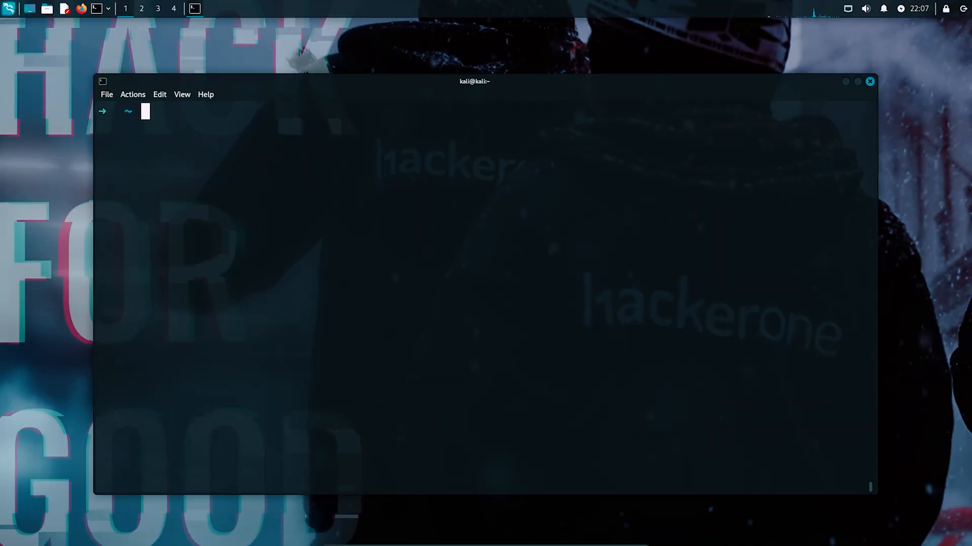
Step: Run steghide --help to list its commands and options
type("stegh")
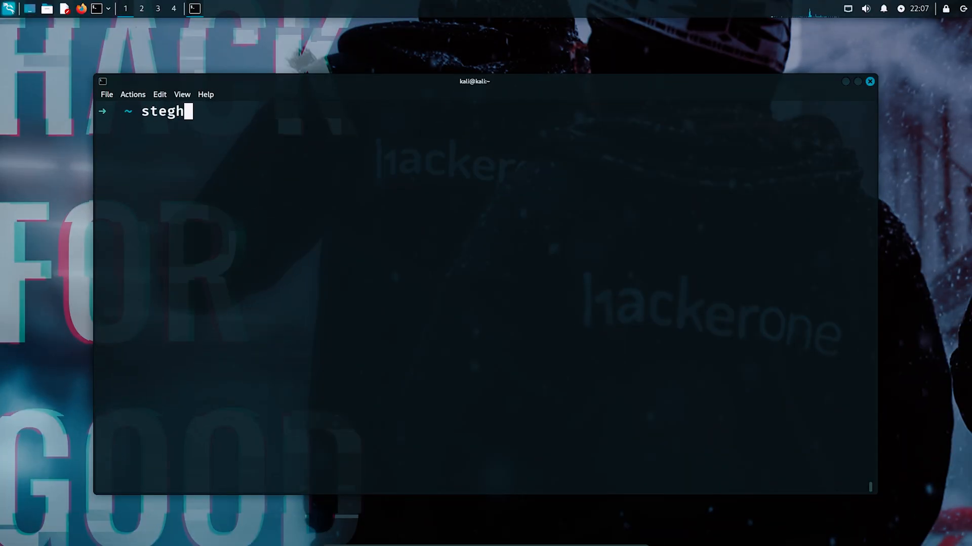
type("ide --help")
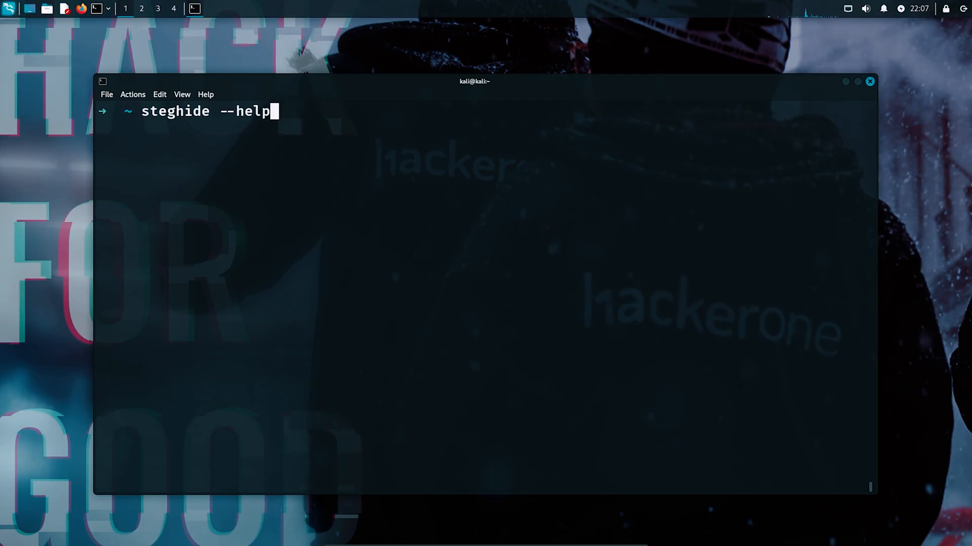
key("Return")
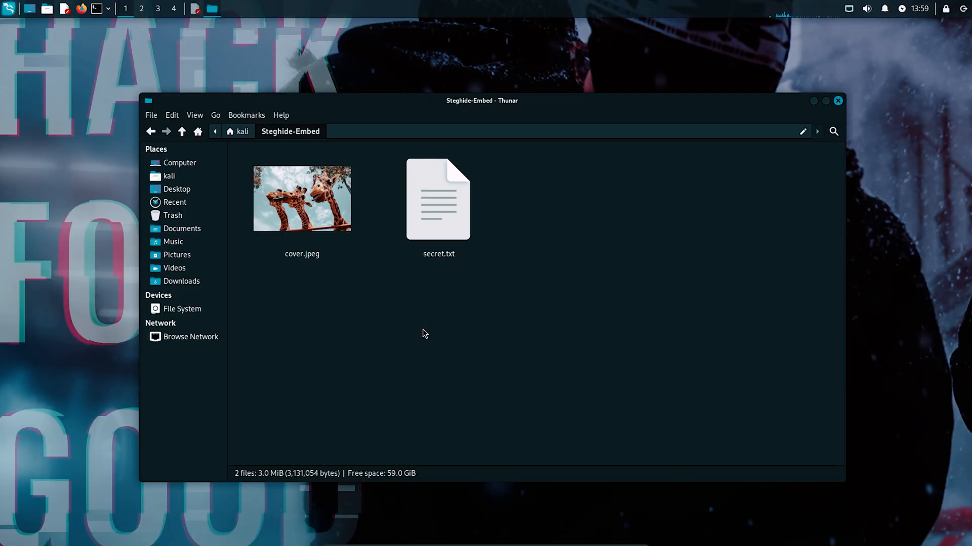
mouse_move(416, 301)
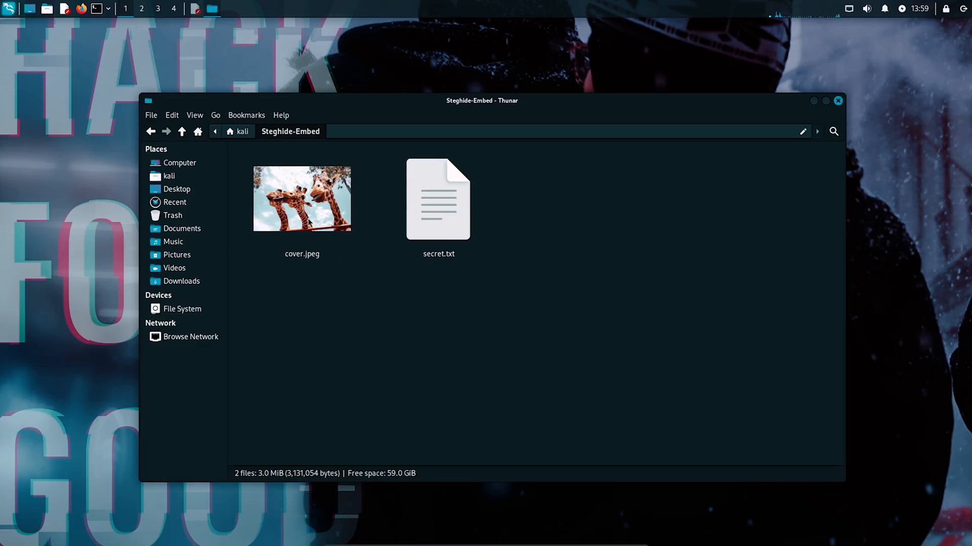
Step: Select cover.jpeg in Steghide-Embed and open it to preview the picture
left_click(302, 198)
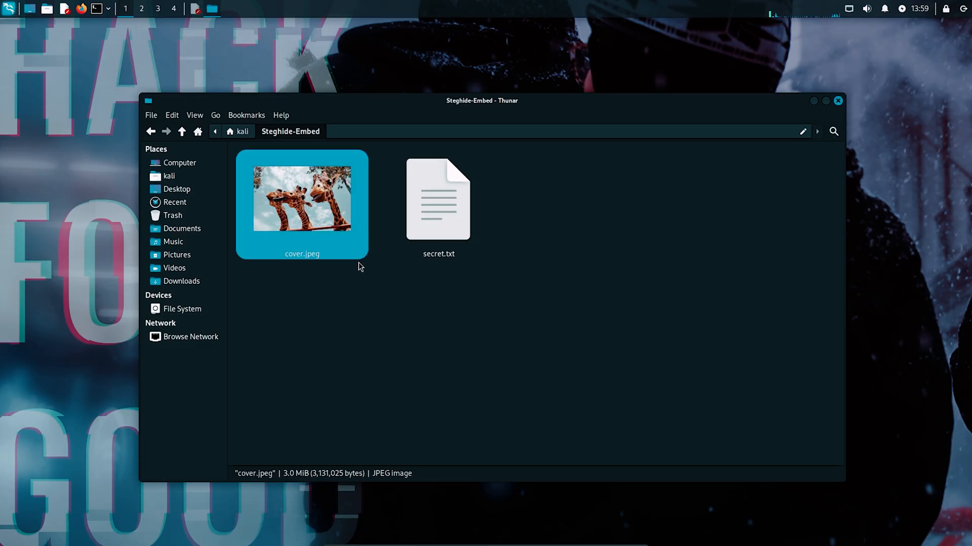
double_click(302, 198)
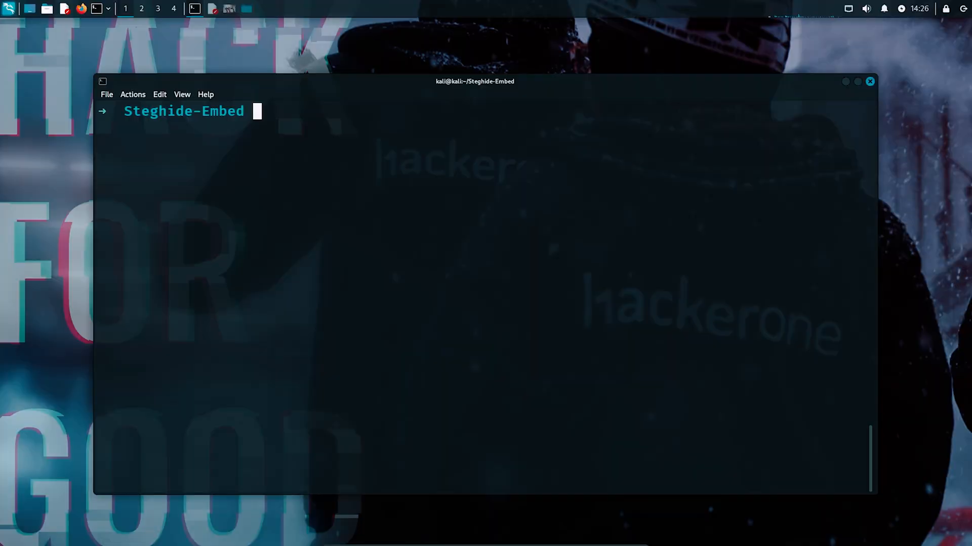
Step: Run steghide embed -cf cover.jpeg -ef secret.txt, entering and confirming the passphrase
type("steghide")
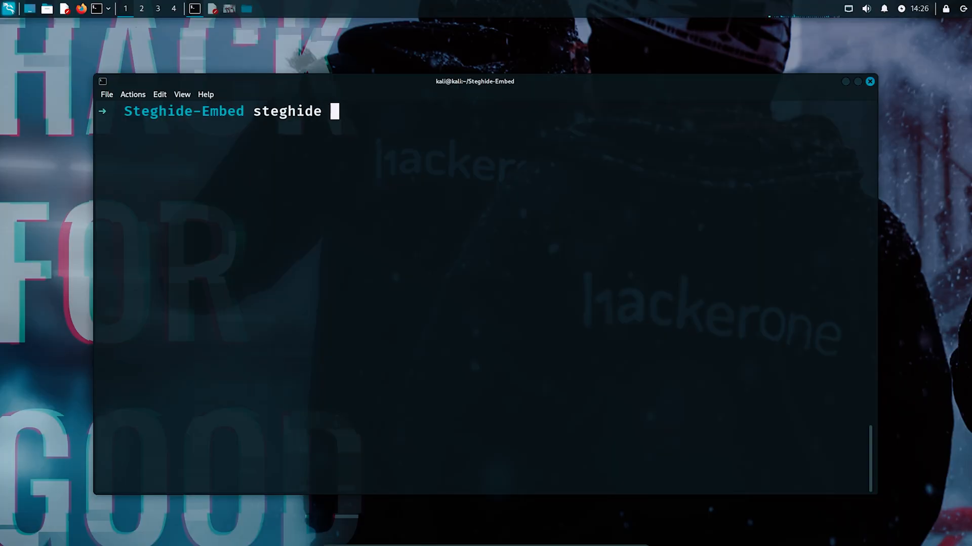
type("embed -")
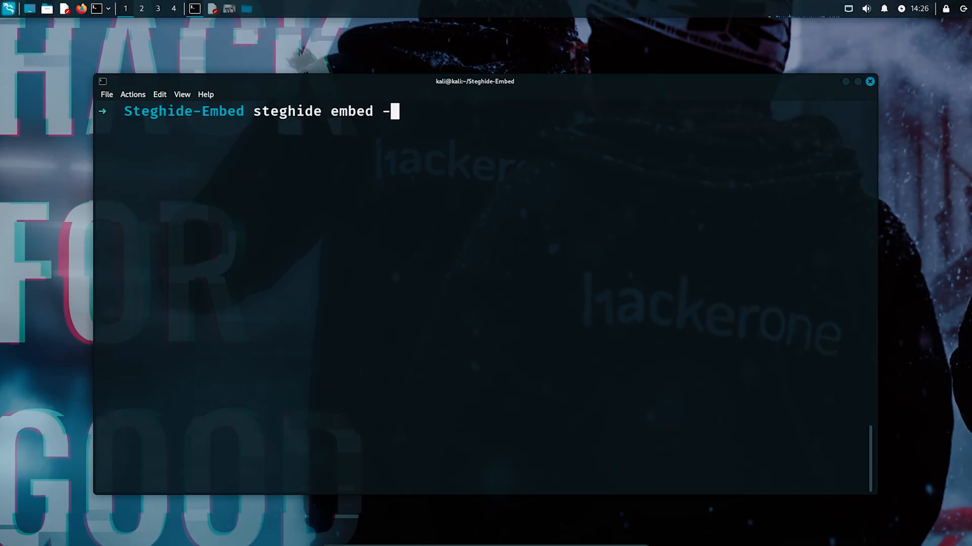
type("cf cover.jpeg")
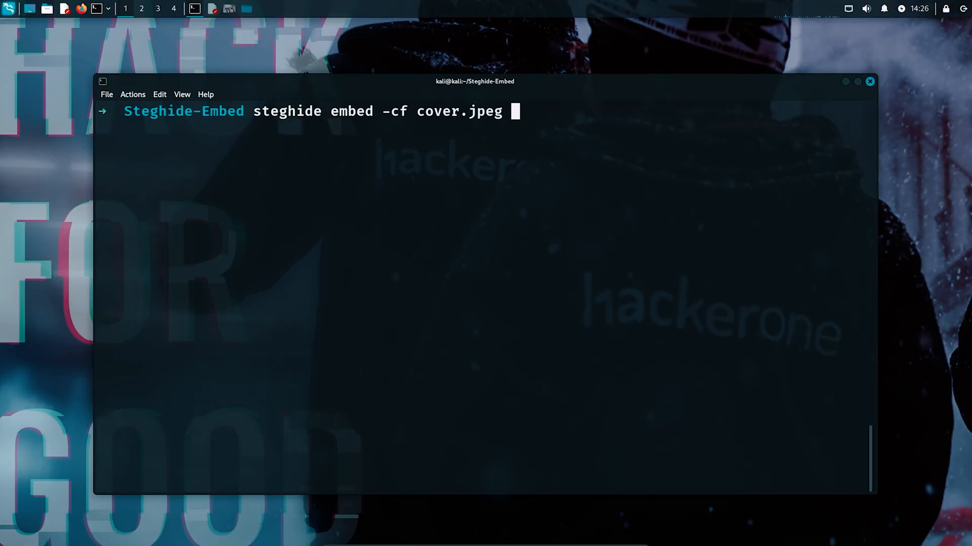
type("-ef secret.txt")
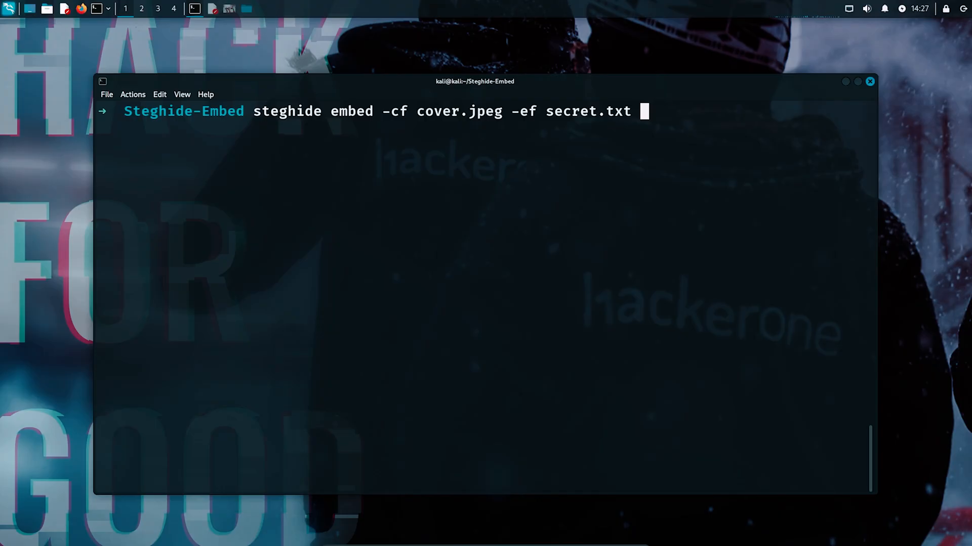
key("Return")
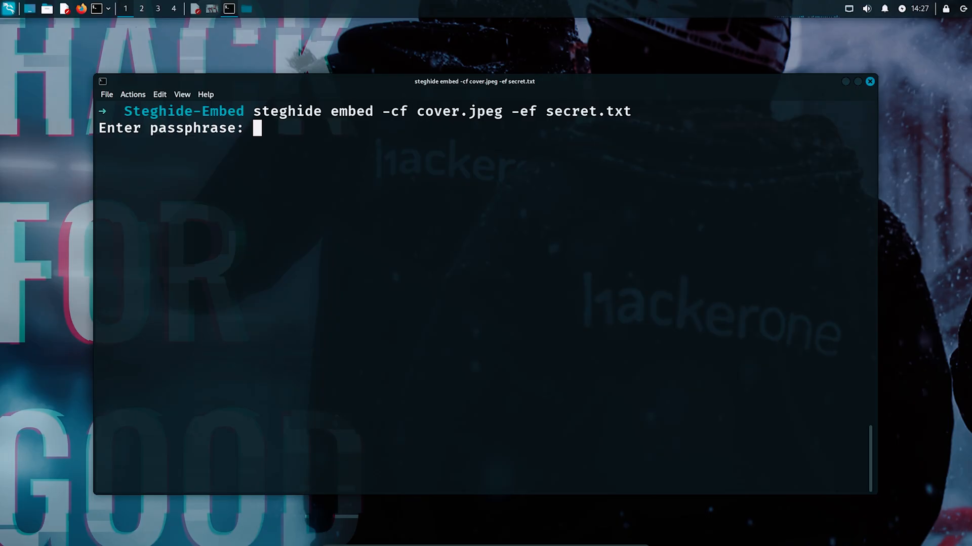
key("Return")
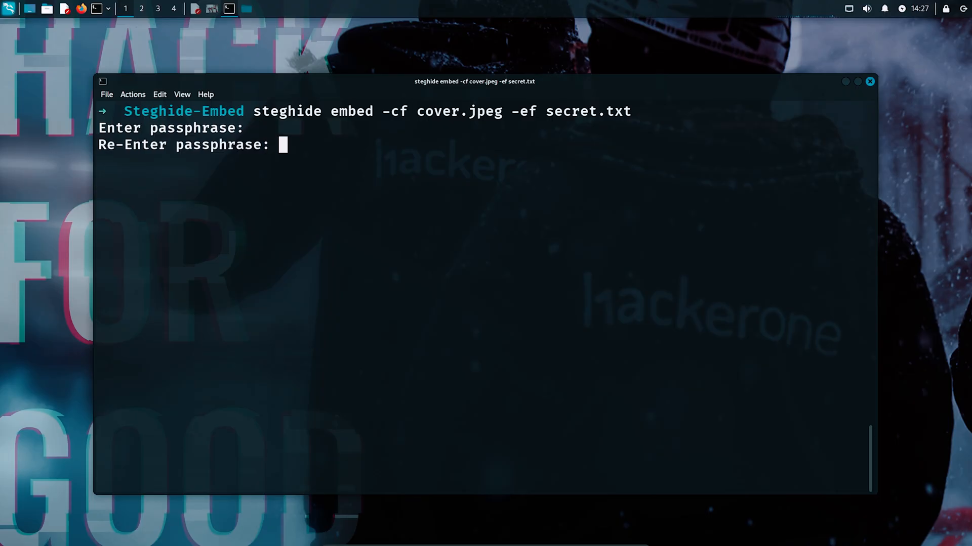
key("Return")
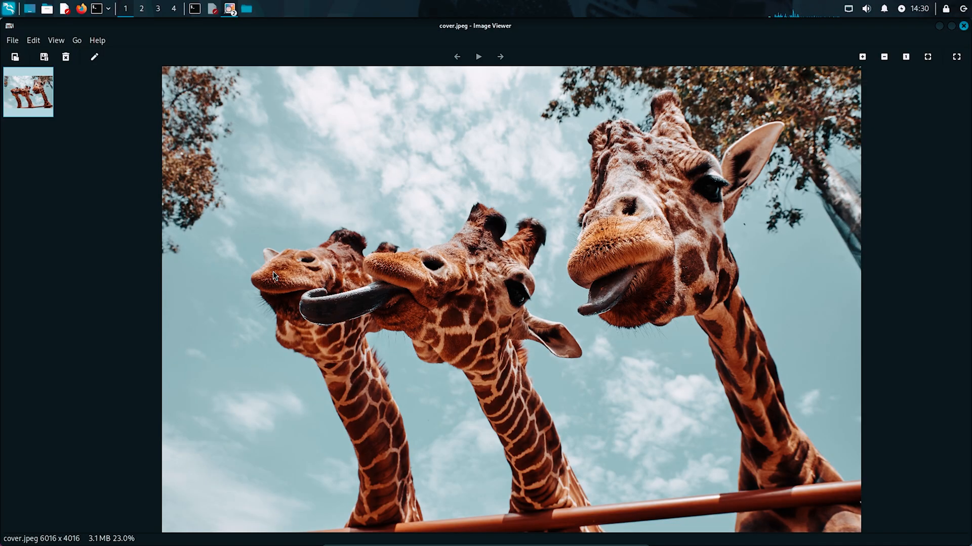
mouse_move(492, 292)
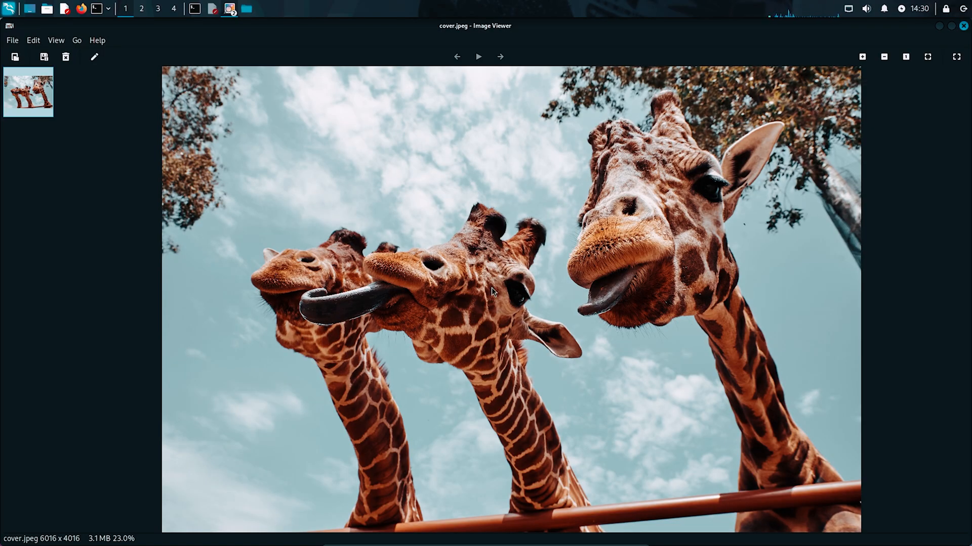
mouse_move(643, 410)
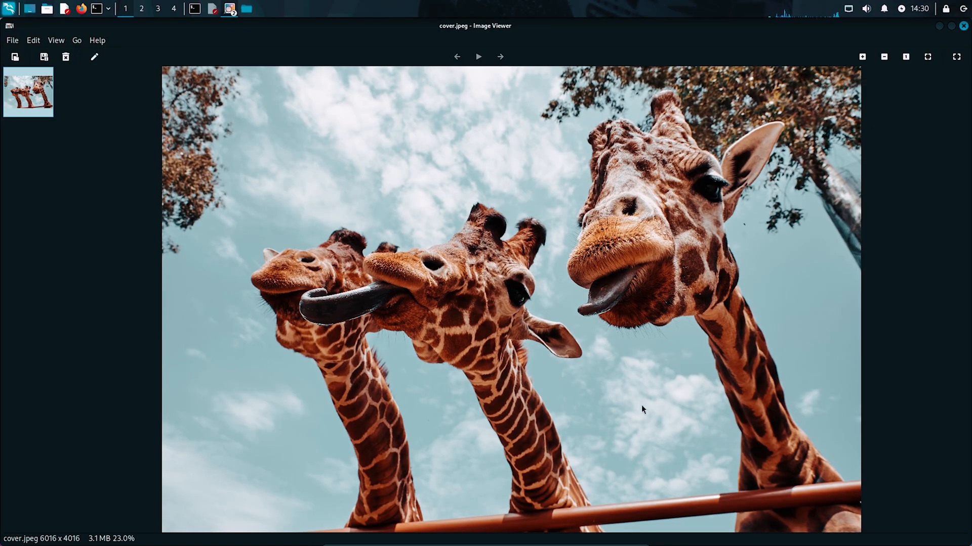
mouse_move(646, 259)
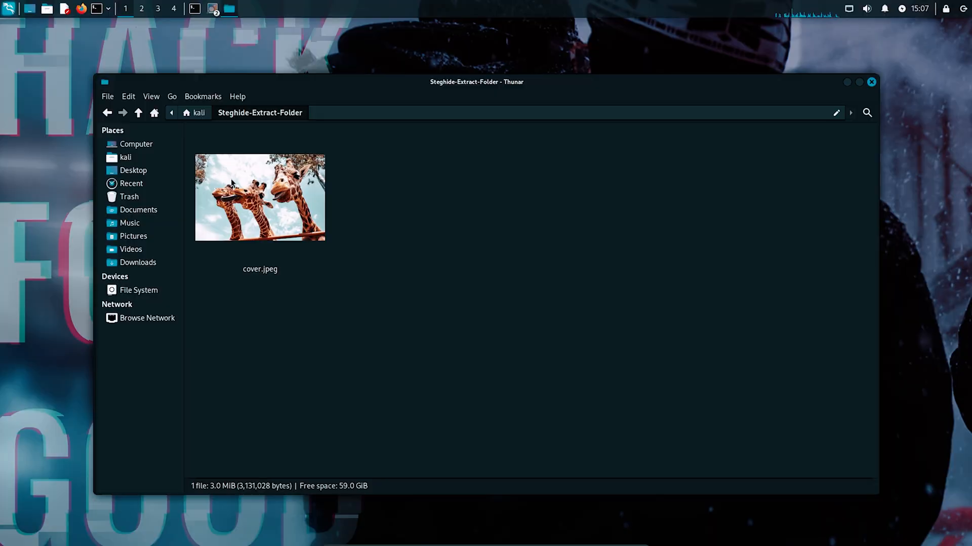
Step: Run steghide extract -sf cover.jpeg with the passphrase to write out secret.txt
left_click(259, 197)
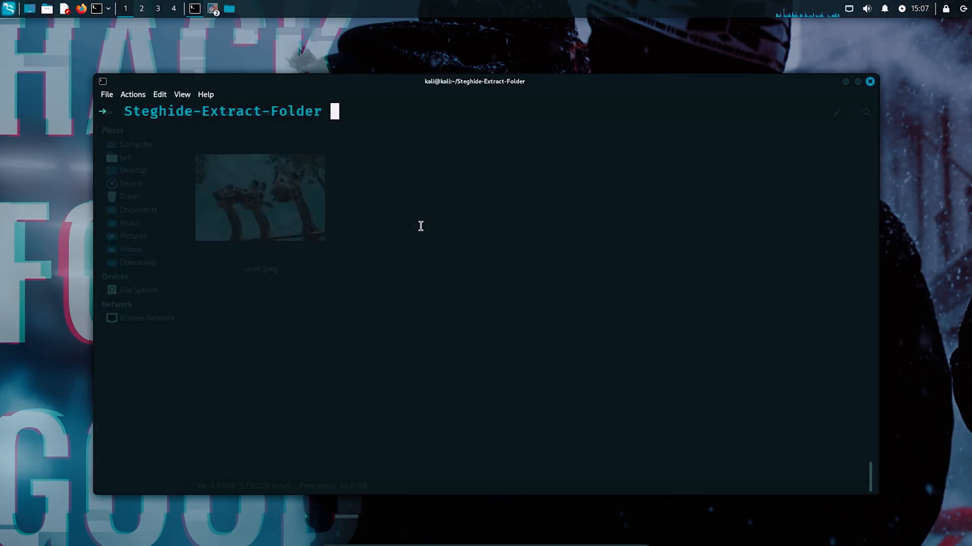
type("steghide extract")
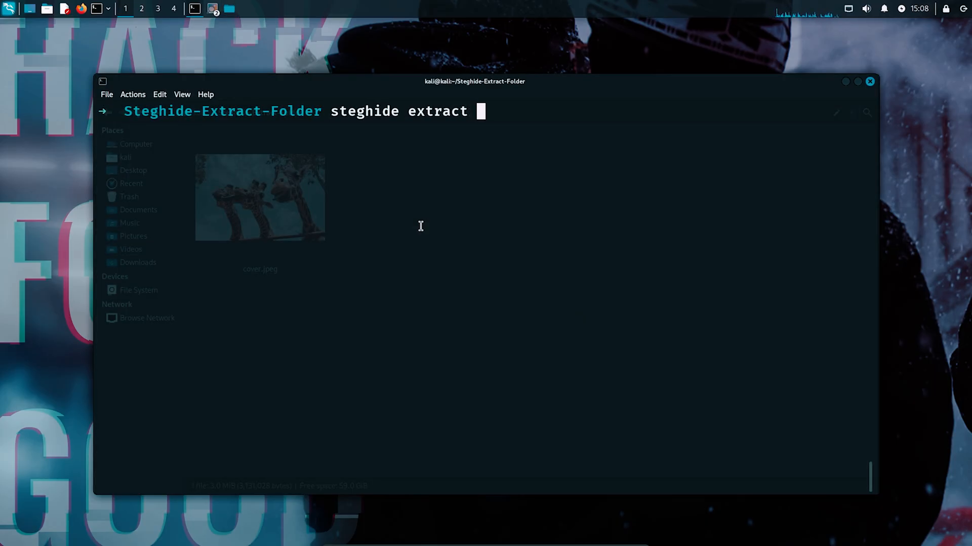
type("-sf cover.jpeg")
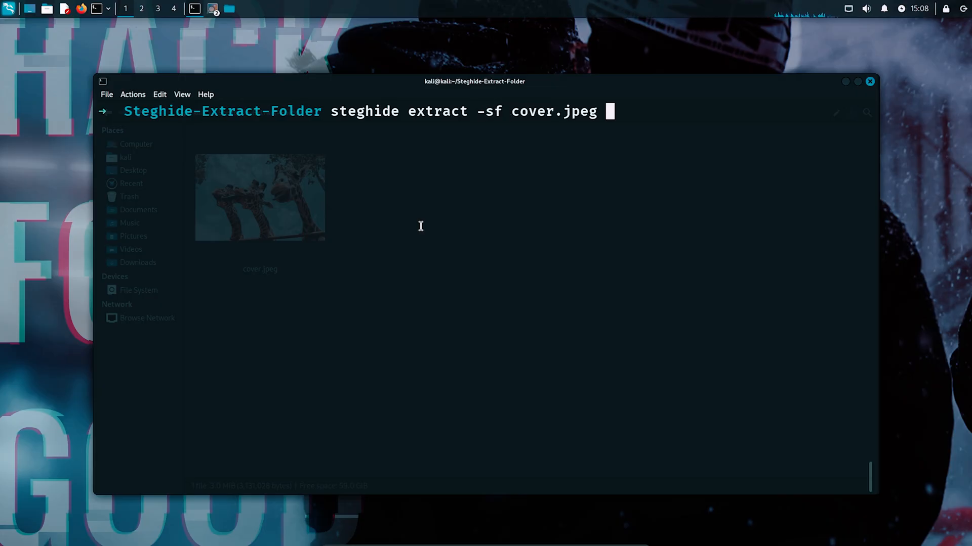
key("Return")
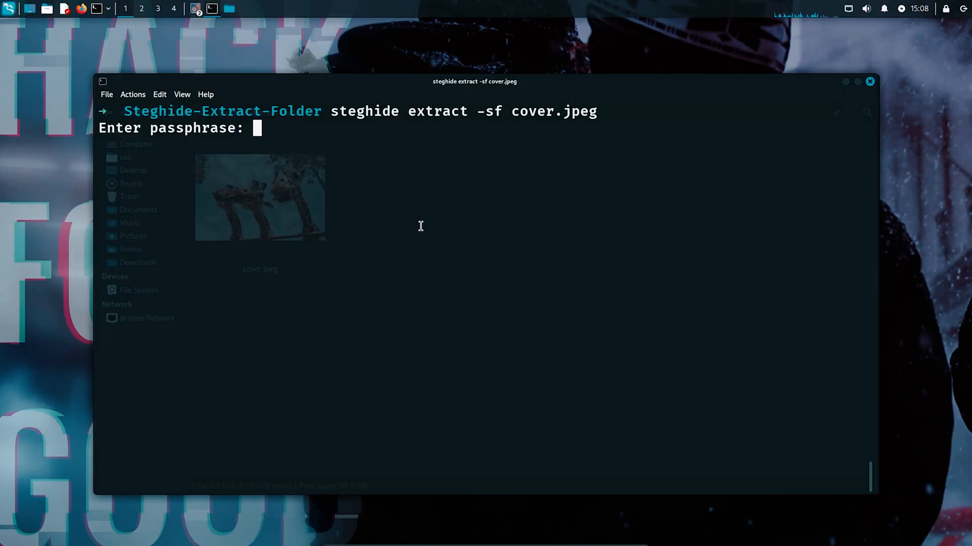
key("Return")
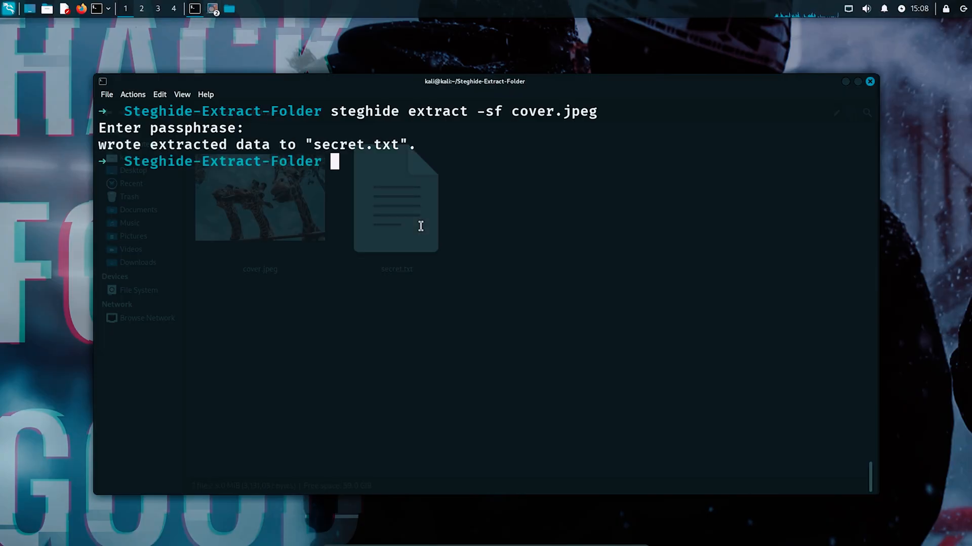
double_click(360, 144)
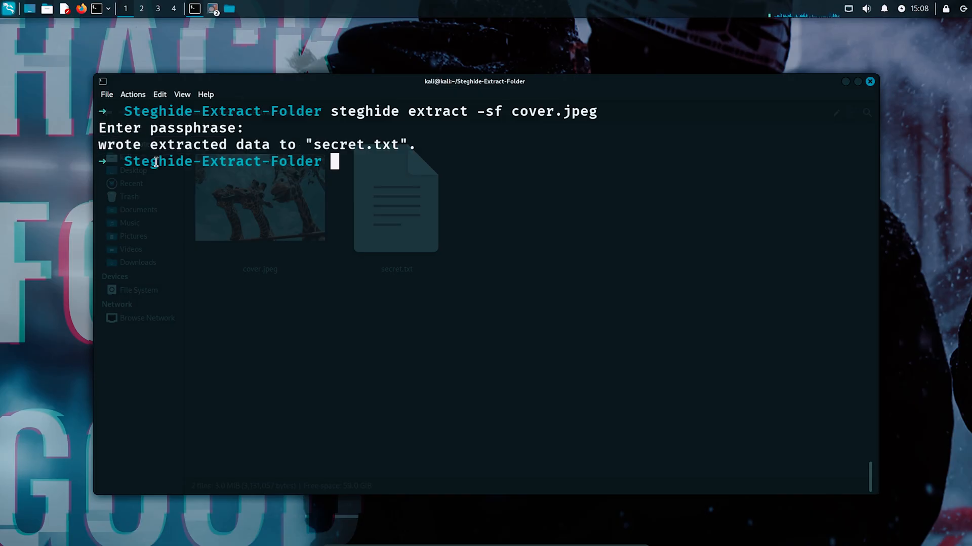
Step: Open the extracted secret.txt in Mousepad to show its encoded line
left_click(396, 199)
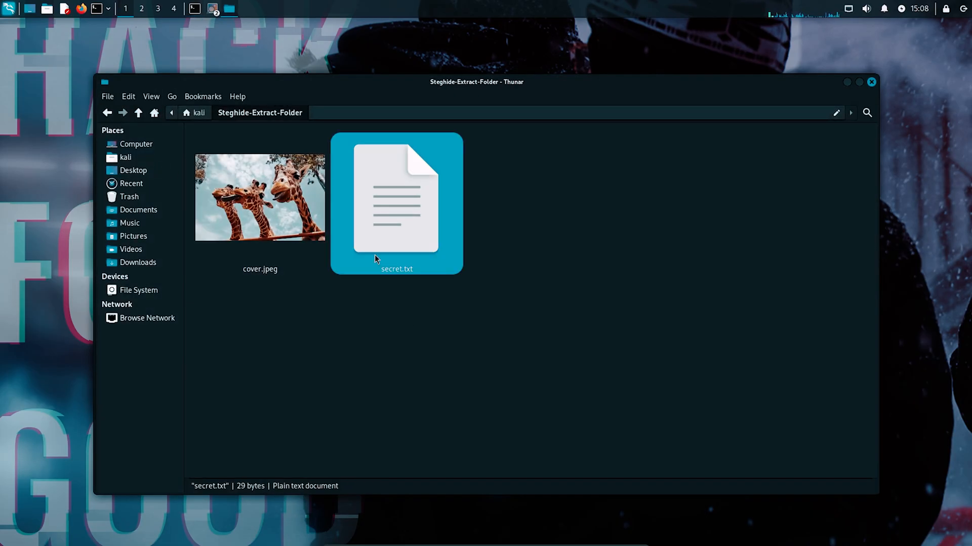
double_click(396, 205)
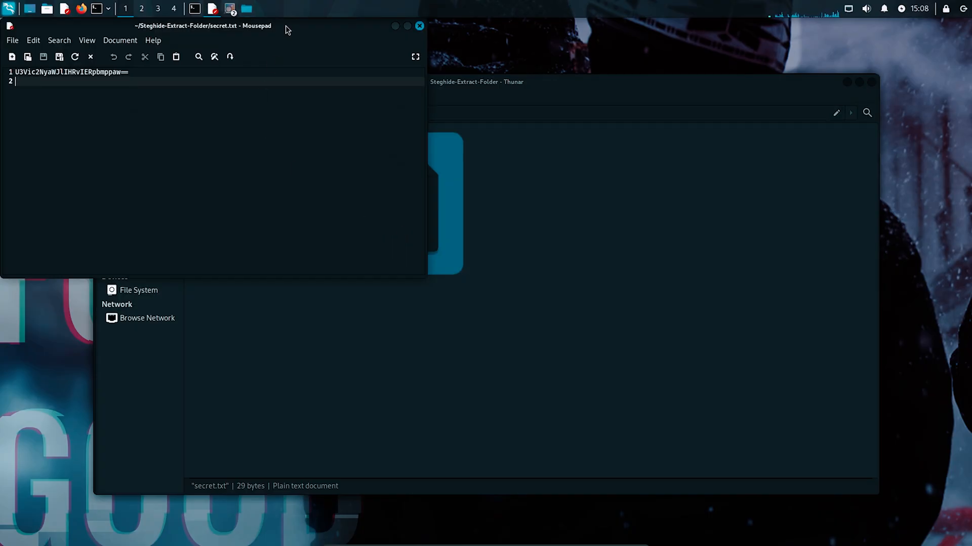